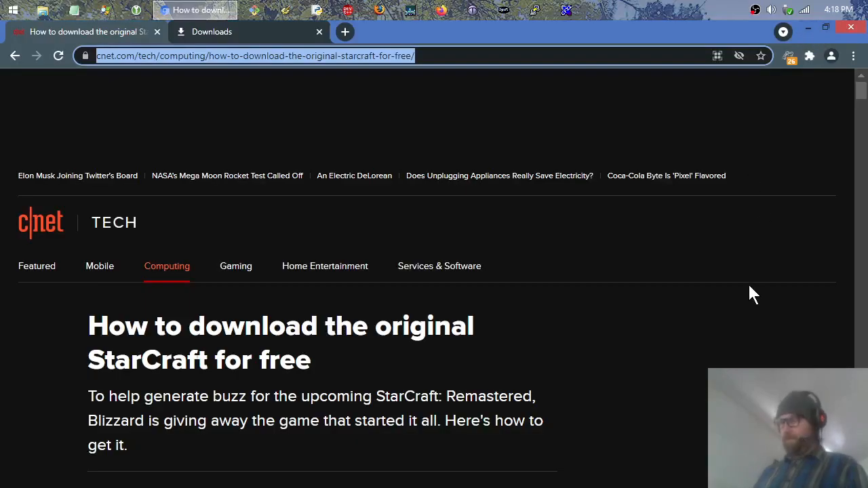
mouse_move(750, 293)
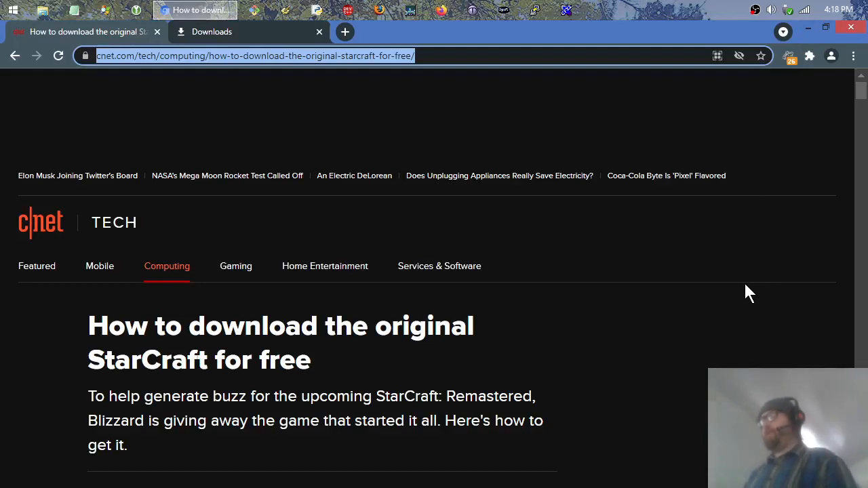
Step: Scroll the CNET StarCraft article down to its 'Windows version' and 'Mac version' links
left_click(834, 9)
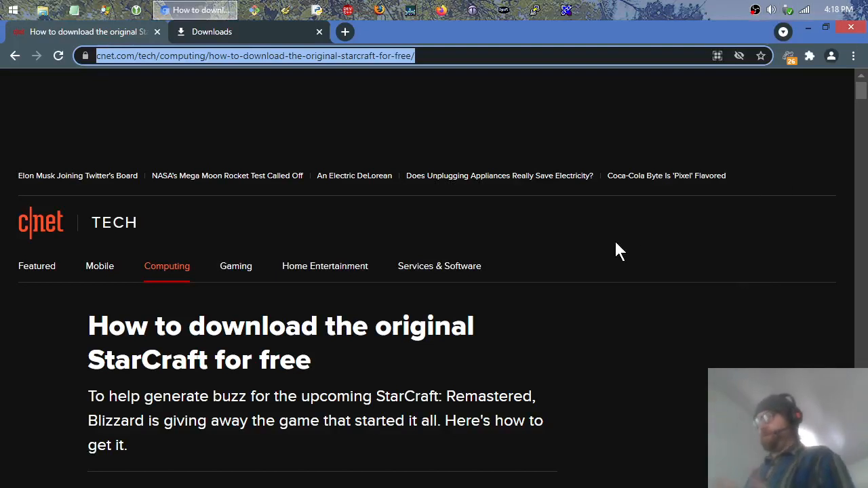
mouse_move(580, 330)
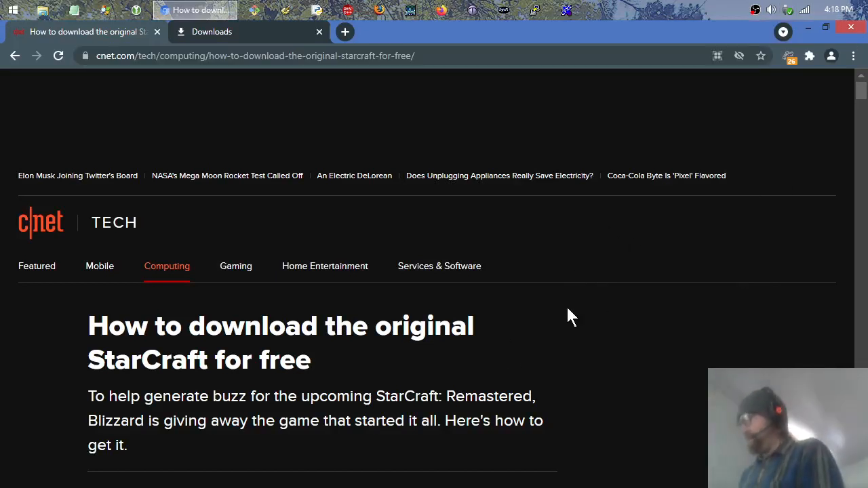
left_click(255, 55)
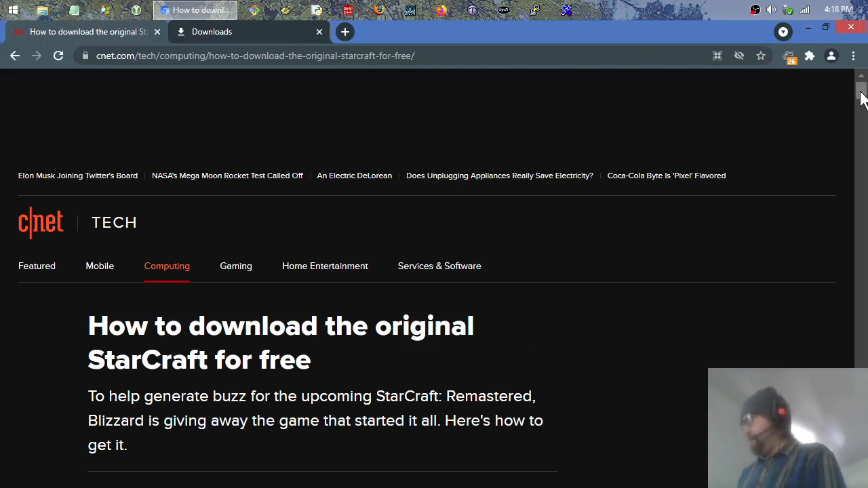
scroll("down", 3)
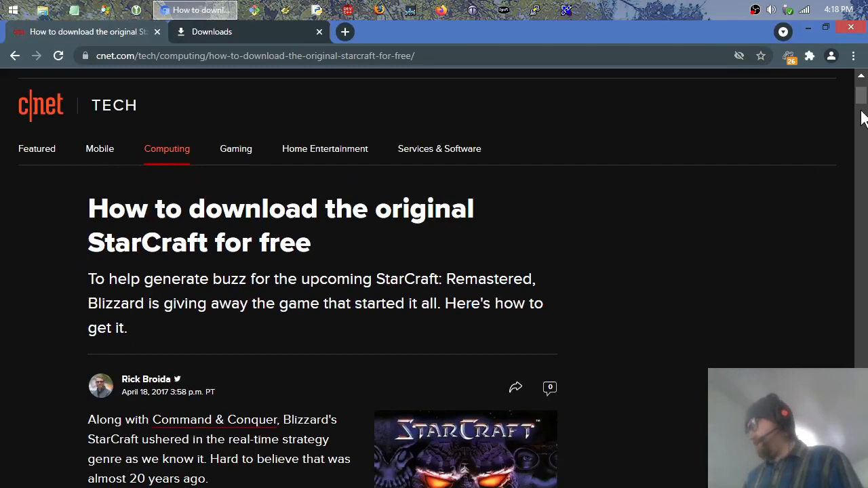
scroll("down", 3)
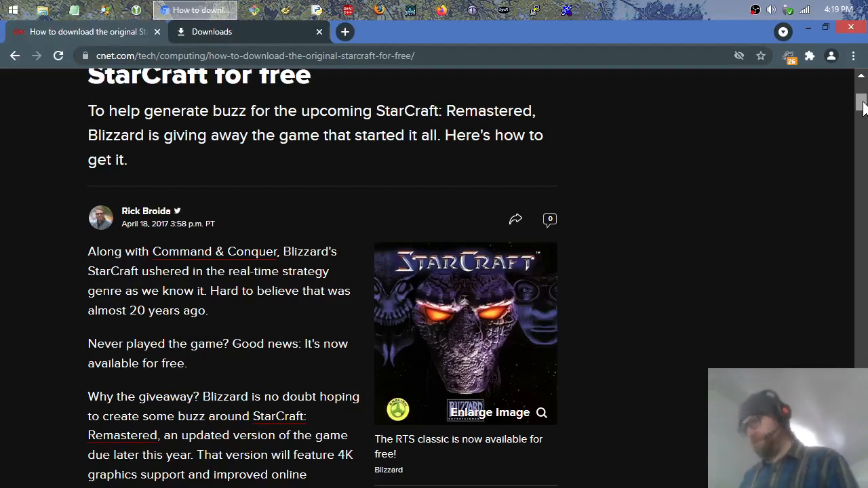
scroll("down", 3)
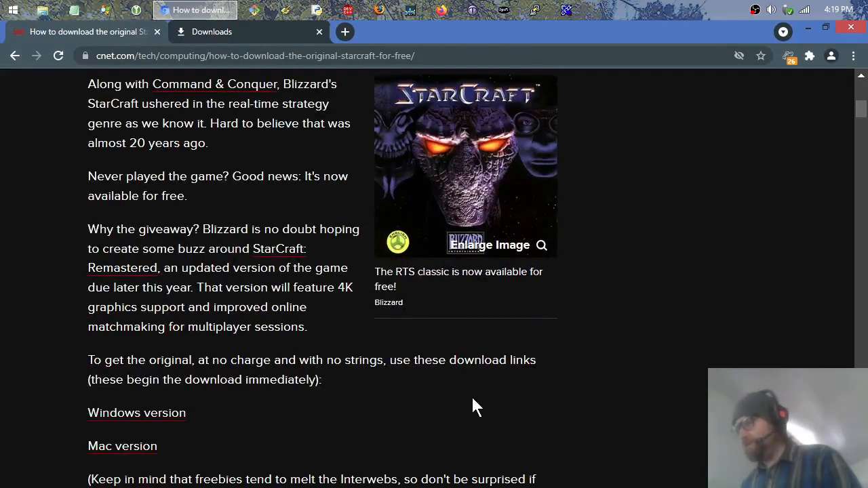
mouse_move(580, 234)
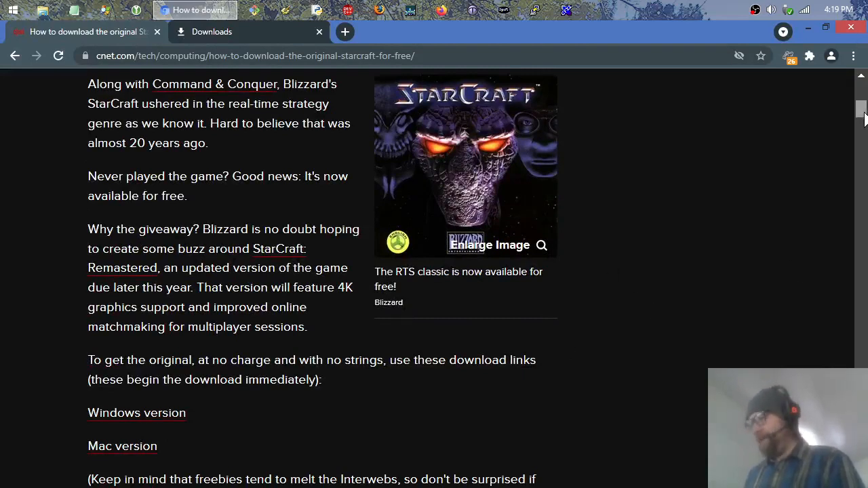
scroll("down", 3)
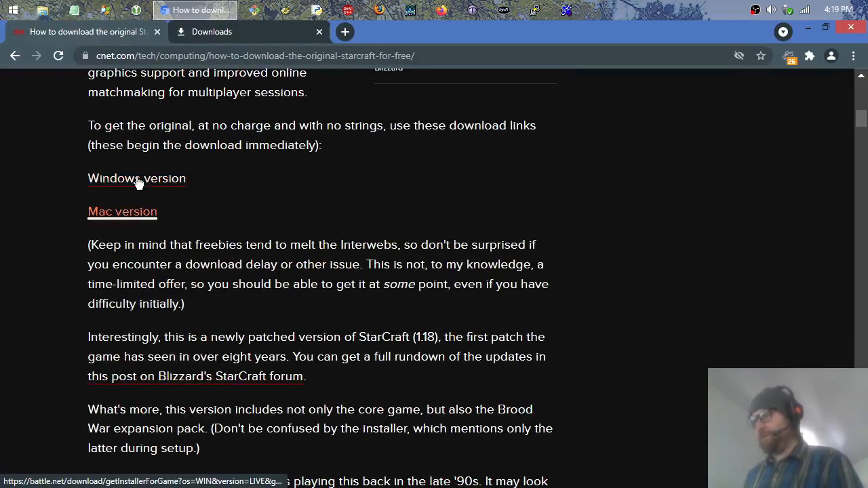
Step: Download the Windows version of StarCraft and close the Downloads page
left_click(137, 178)
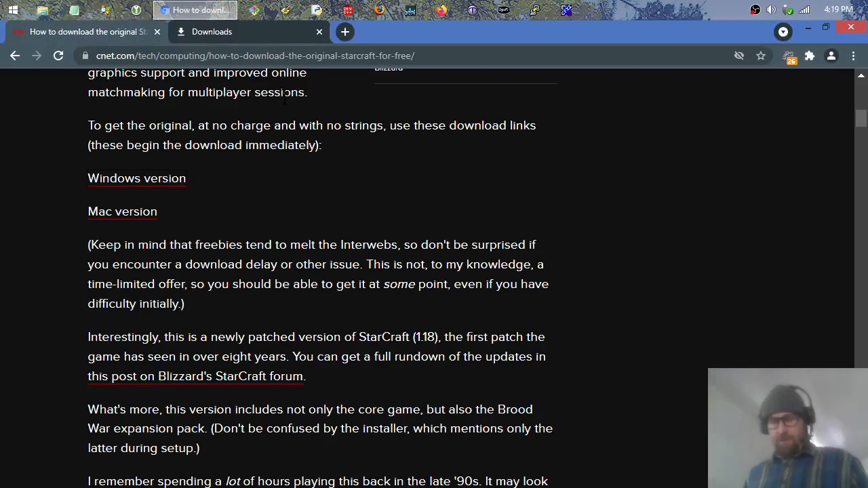
left_click(318, 32)
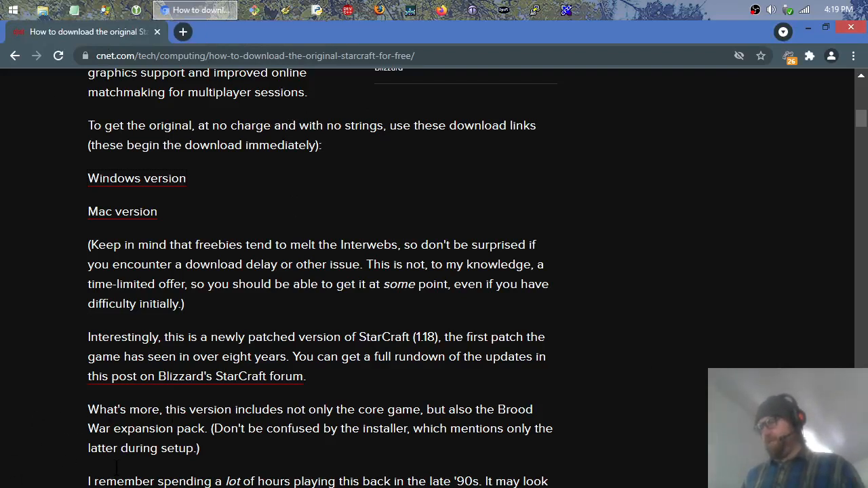
mouse_move(170, 454)
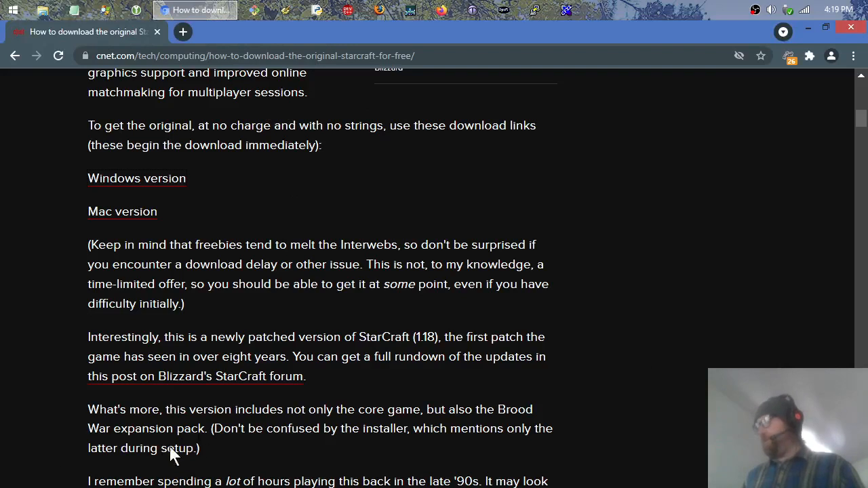
mouse_move(852, 59)
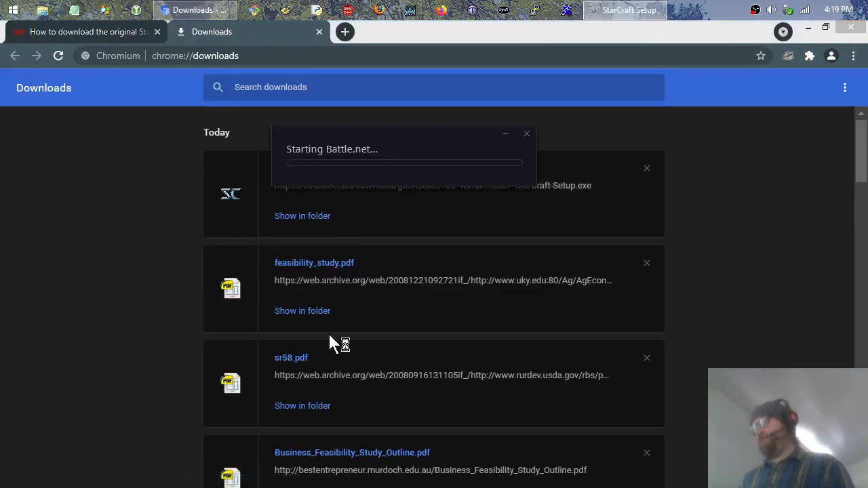
Step: Close the Downloads tab and exit Chromium, leaving the installer updating Battle.net
left_click(319, 32)
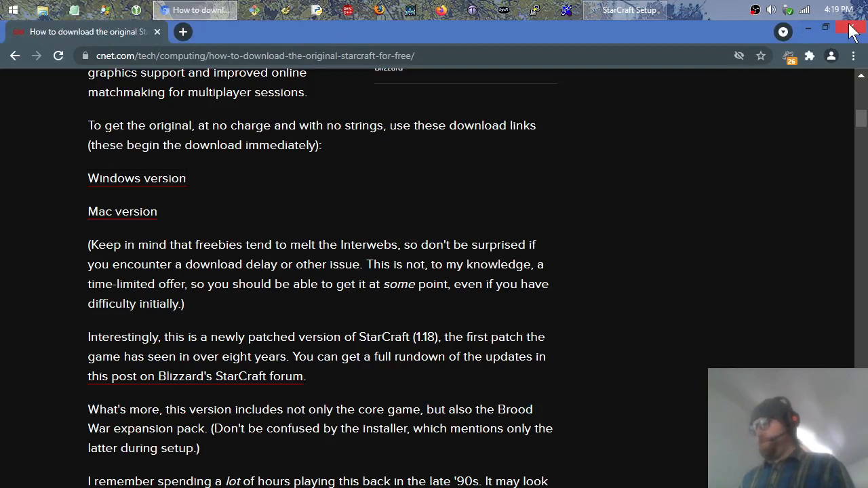
left_click(853, 31)
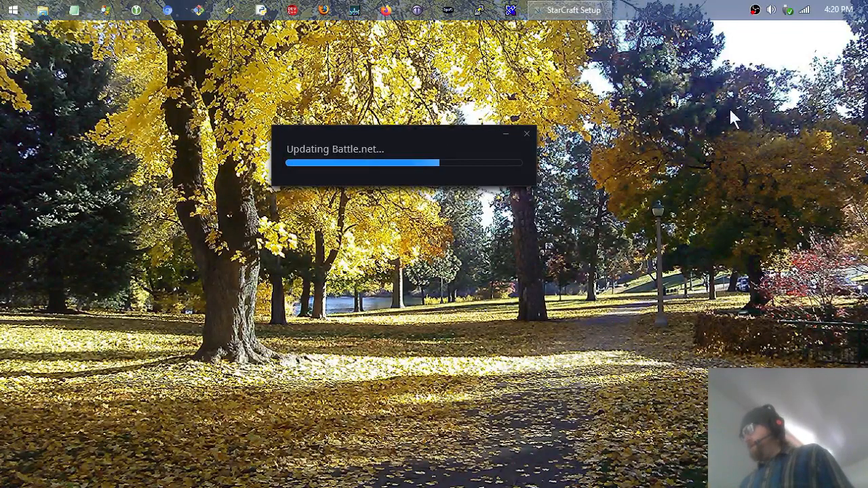
mouse_move(705, 183)
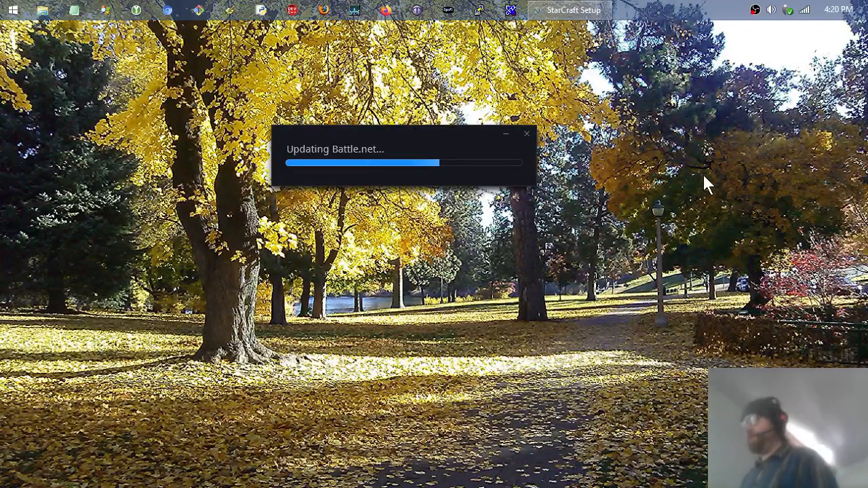
mouse_move(607, 10)
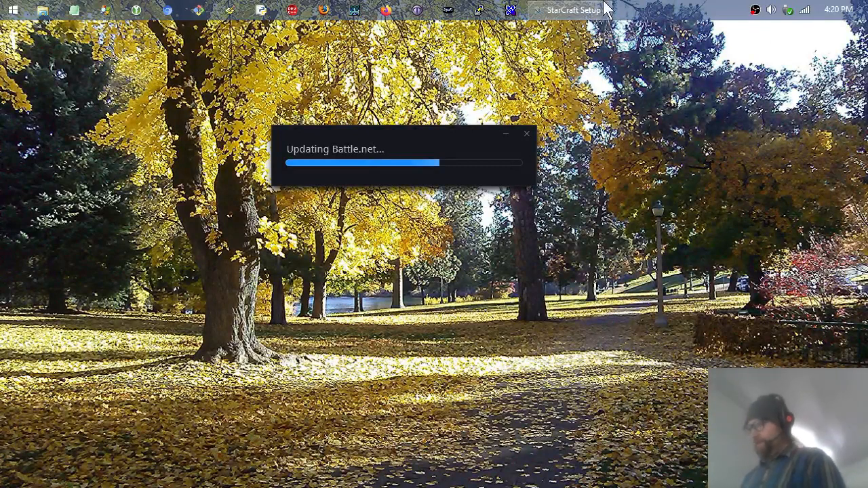
mouse_move(766, 17)
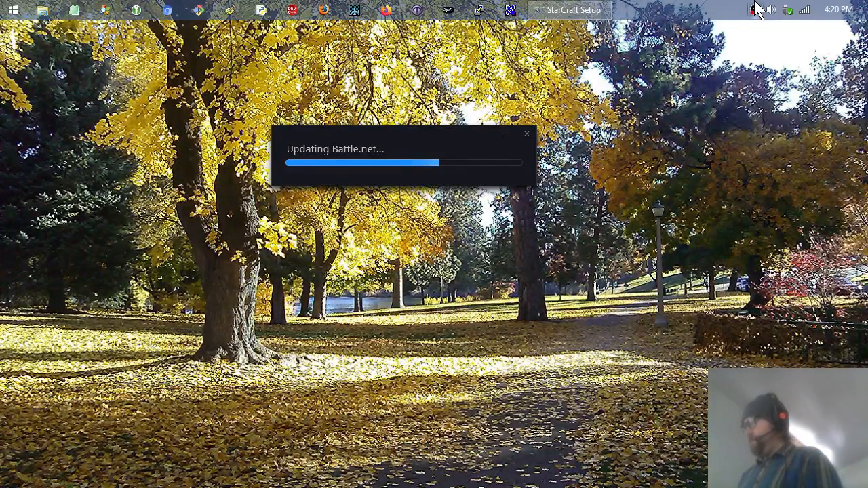
left_click(570, 10)
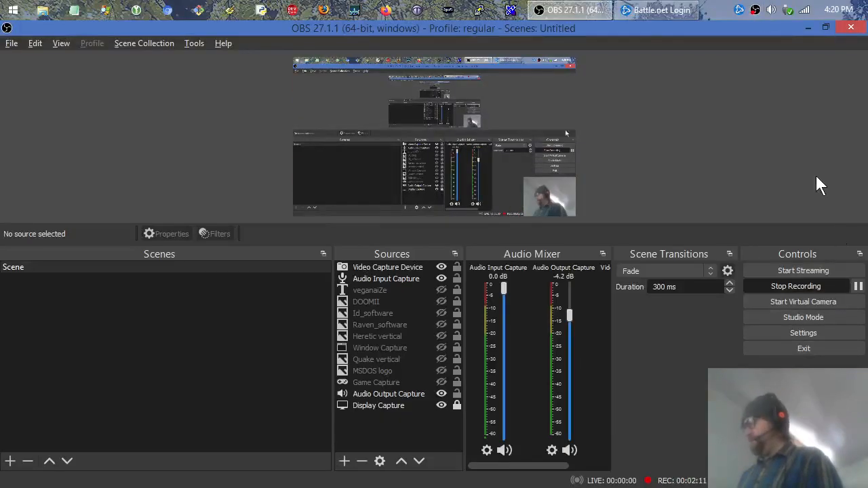
Step: Wait for the Battle.net update to finish and show the StarCraft login window
left_click(655, 10)
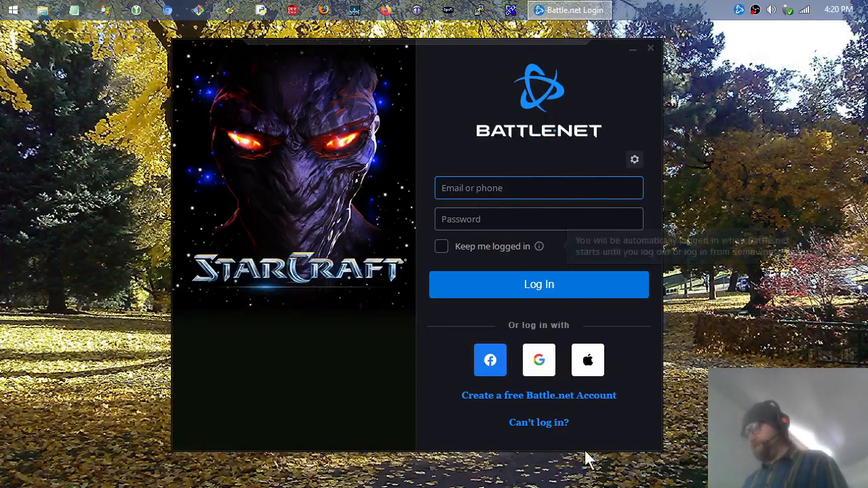
mouse_move(588, 360)
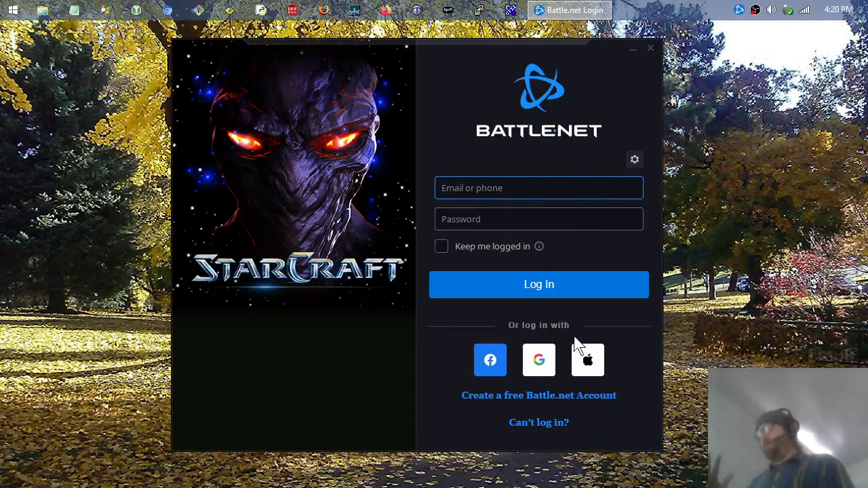
left_click(538, 188)
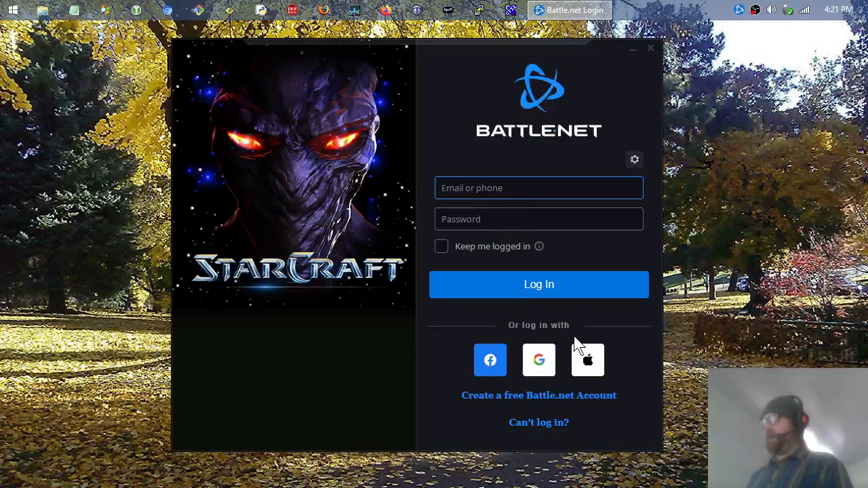
mouse_move(410, 6)
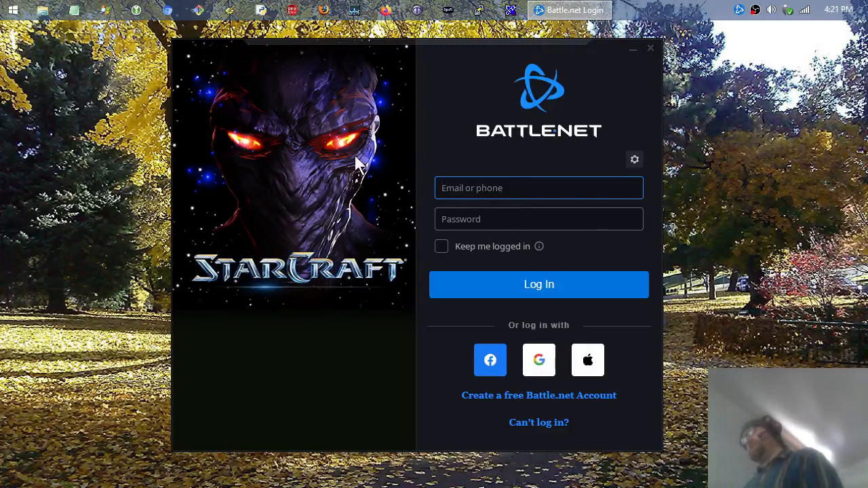
mouse_move(284, 307)
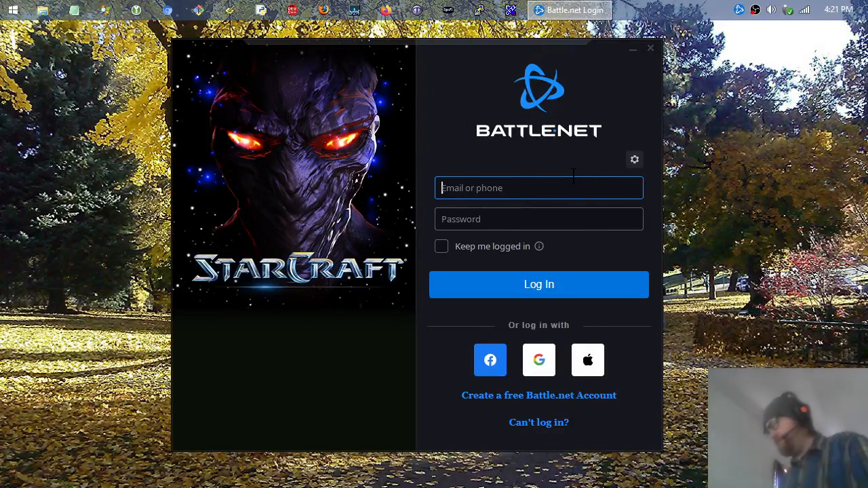
mouse_move(478, 319)
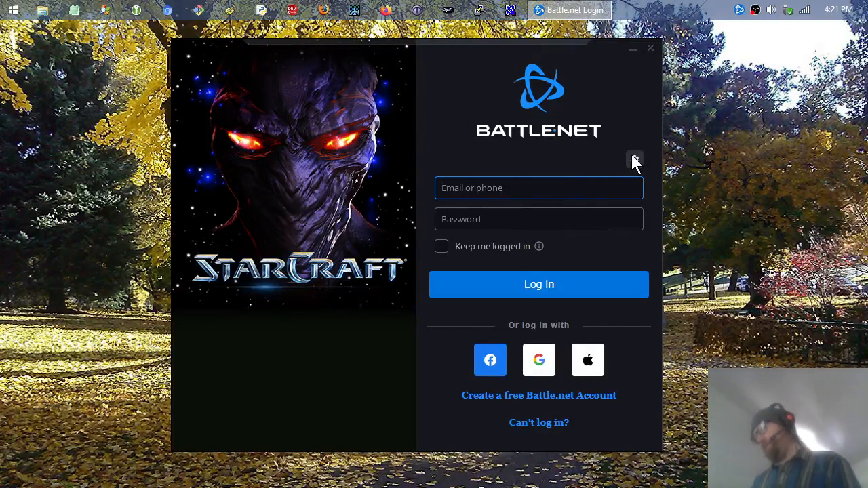
left_click(634, 160)
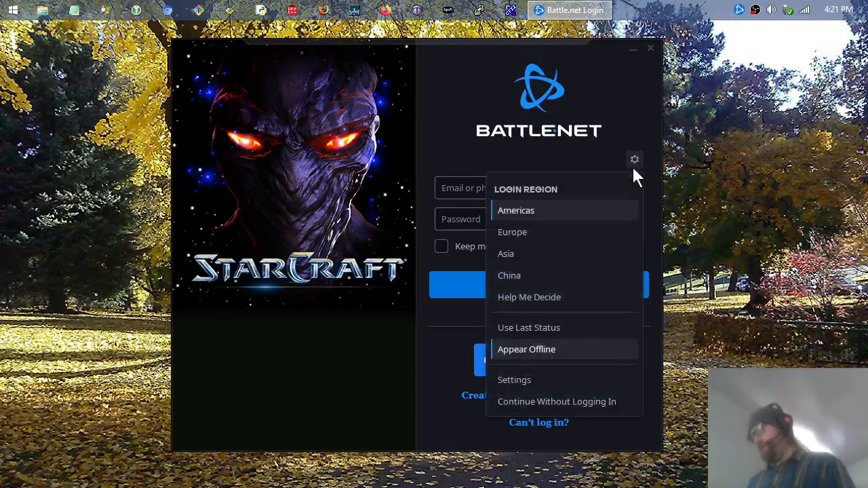
left_click(514, 380)
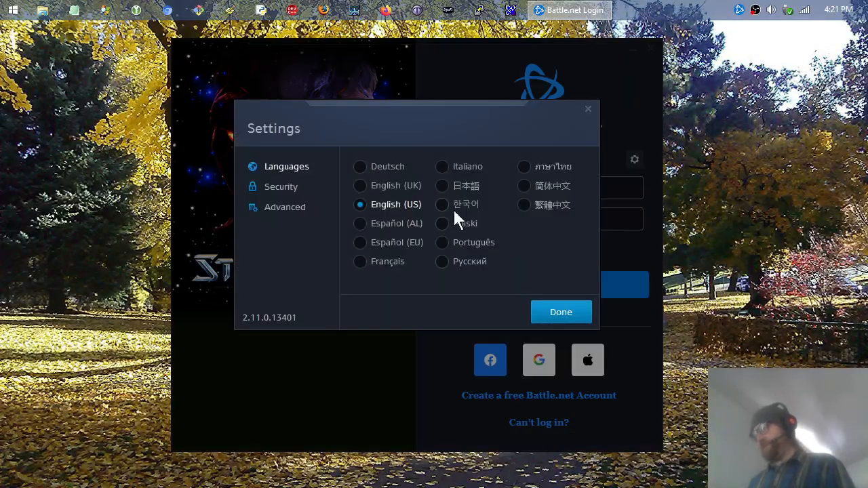
left_click(281, 187)
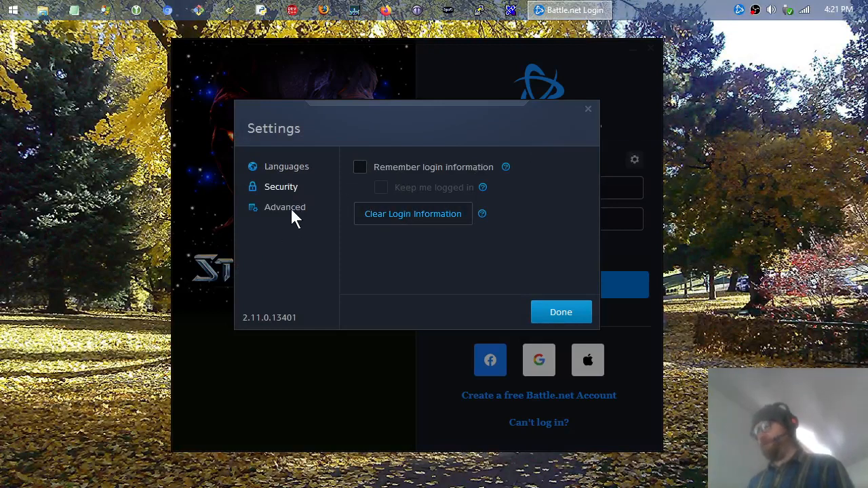
left_click(285, 206)
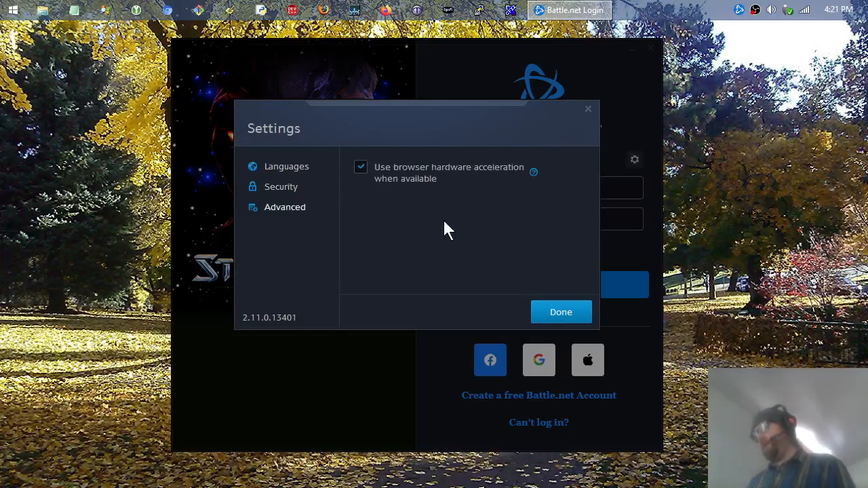
left_click(561, 312)
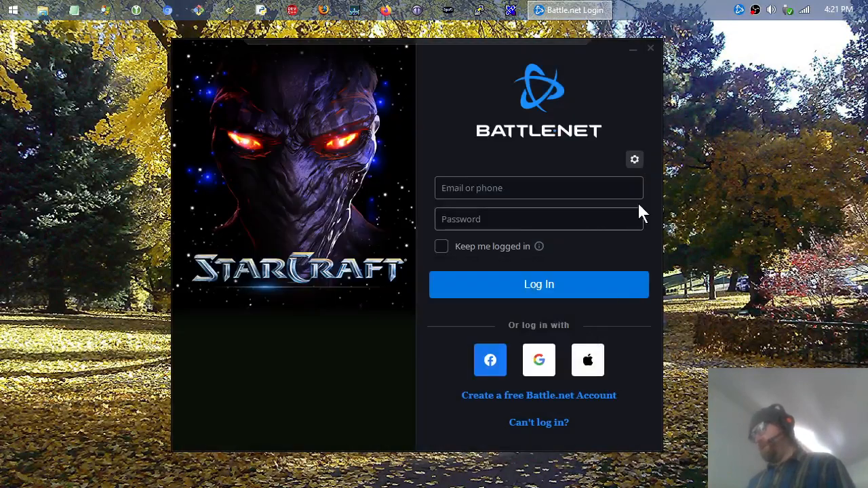
Step: From the login screen's gear menu, choose Continue Without Logging In
left_click(634, 159)
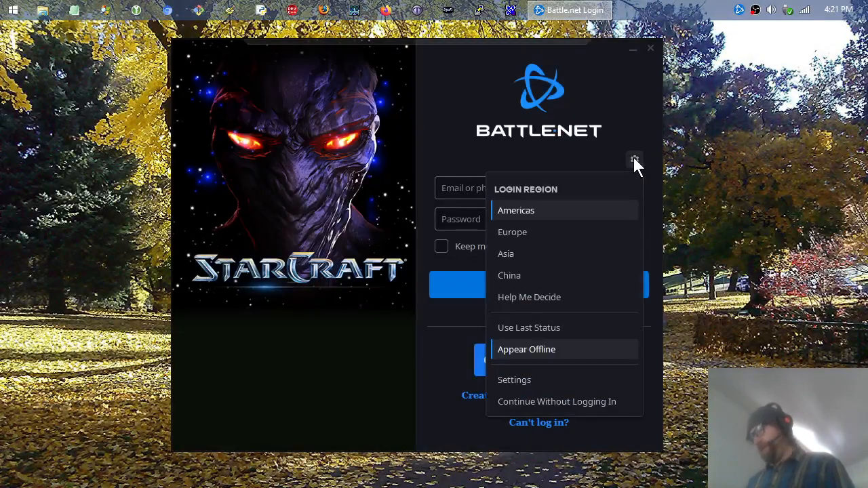
mouse_move(543, 402)
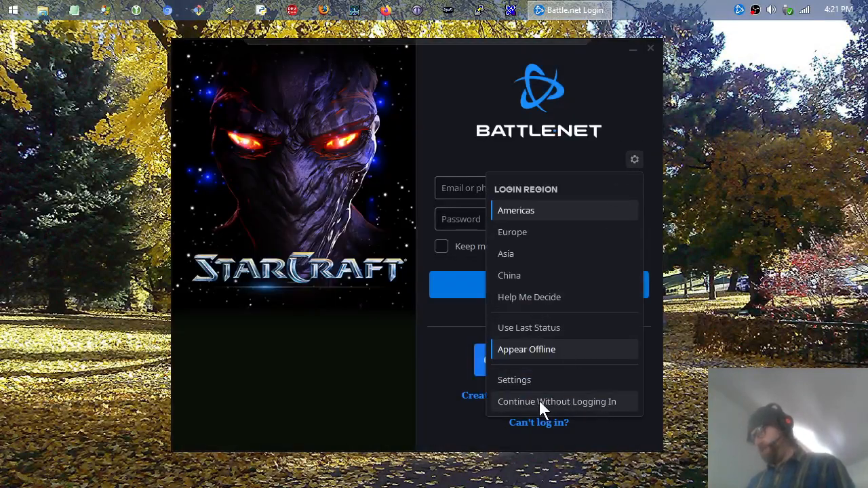
left_click(556, 401)
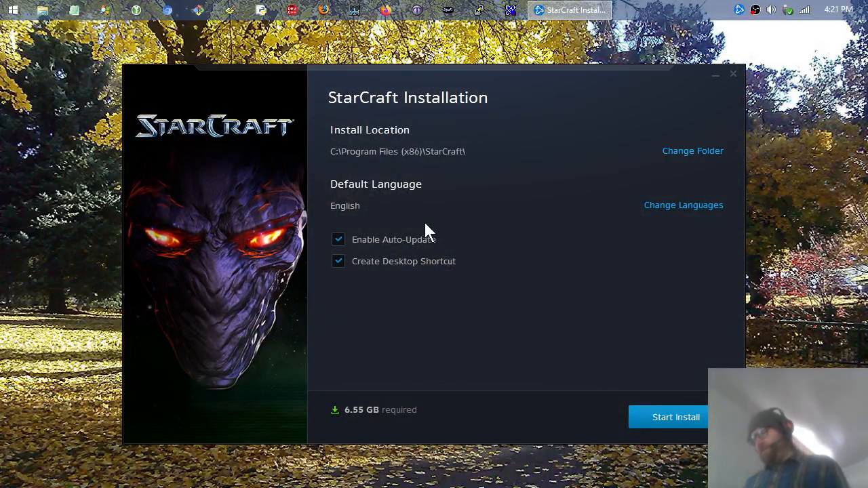
Step: Uncheck Enable Auto-Update in the StarCraft Installation window
left_click(338, 239)
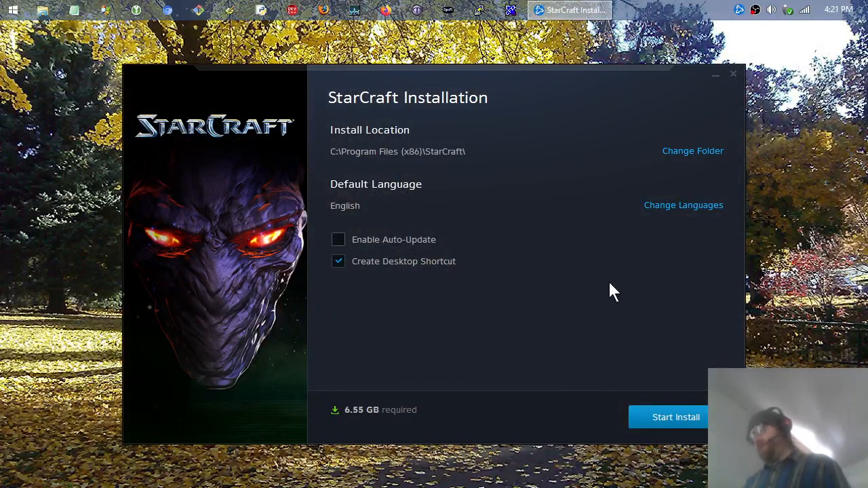
mouse_move(508, 178)
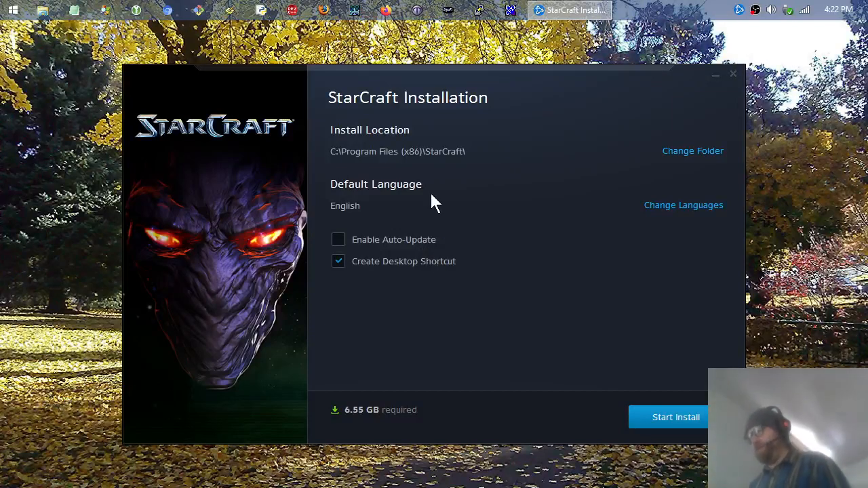
mouse_move(358, 422)
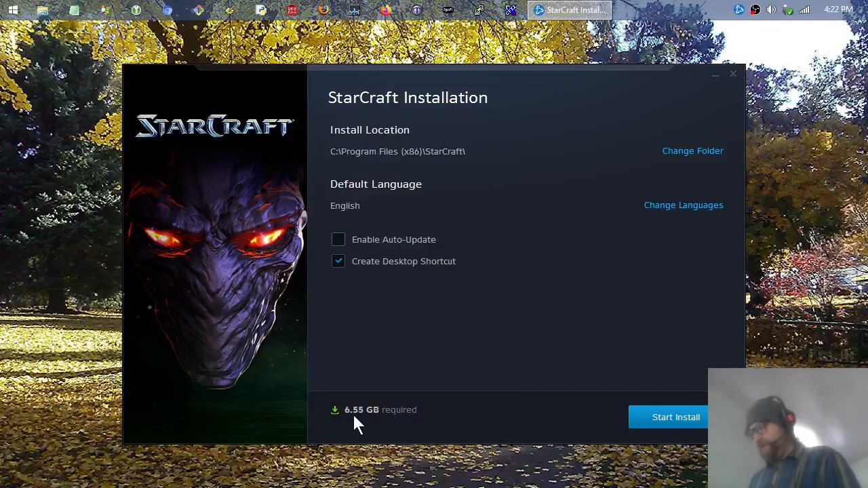
mouse_move(406, 419)
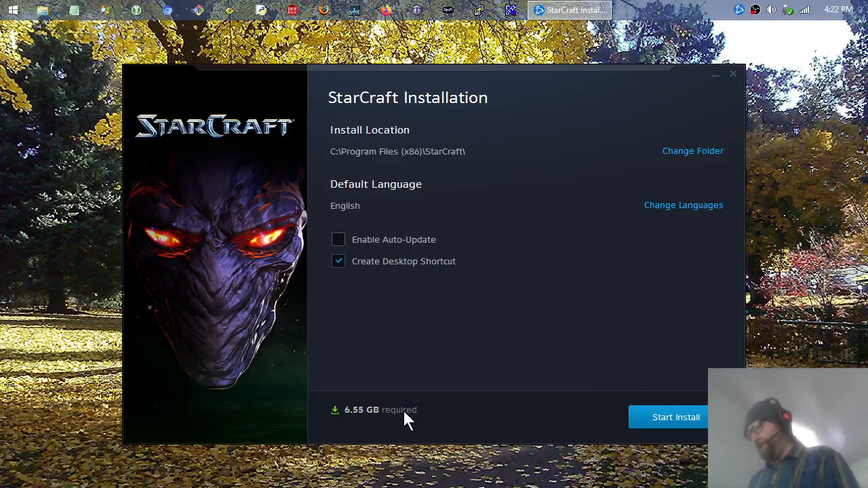
mouse_move(414, 333)
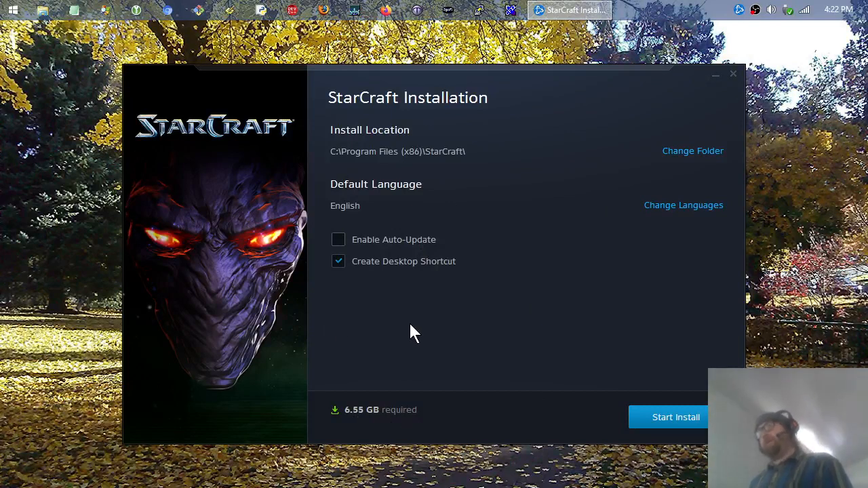
mouse_move(466, 335)
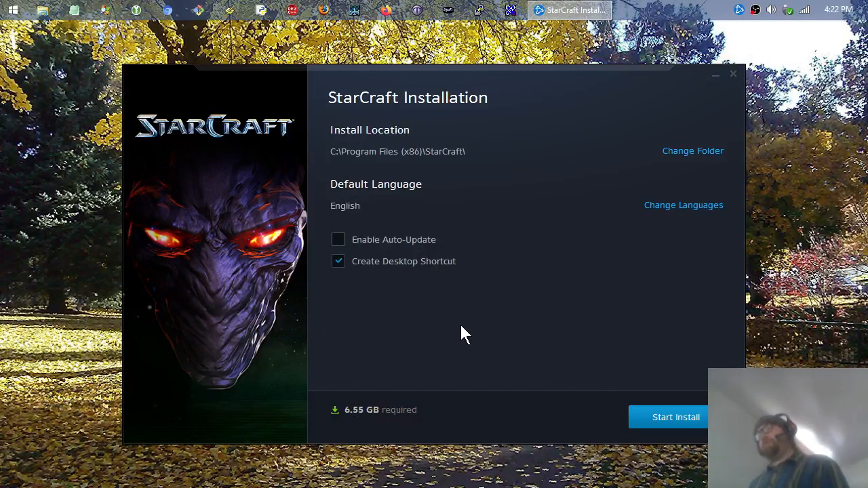
mouse_move(556, 372)
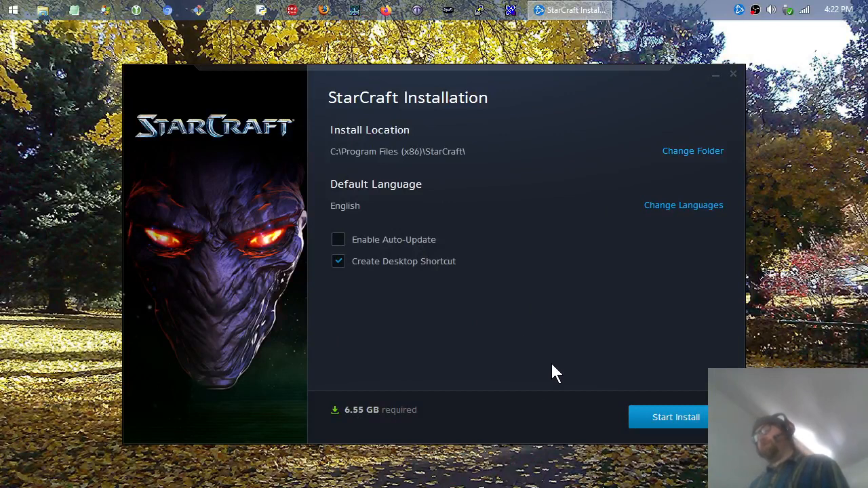
mouse_move(702, 414)
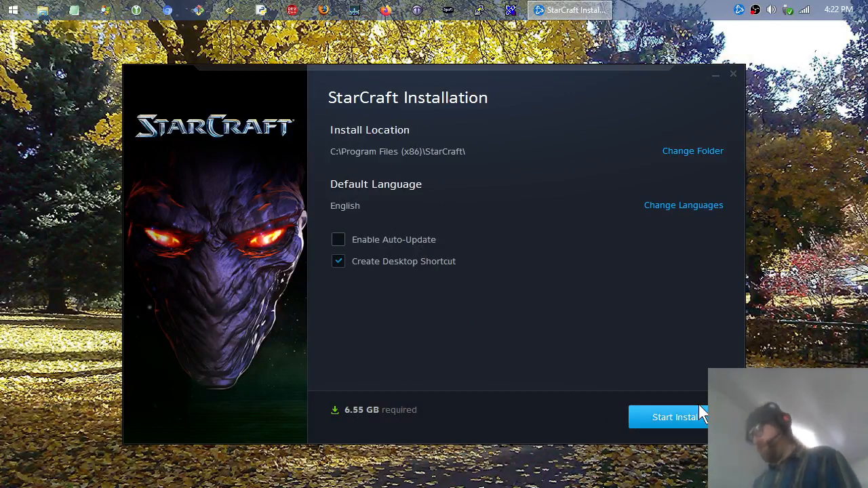
mouse_move(363, 424)
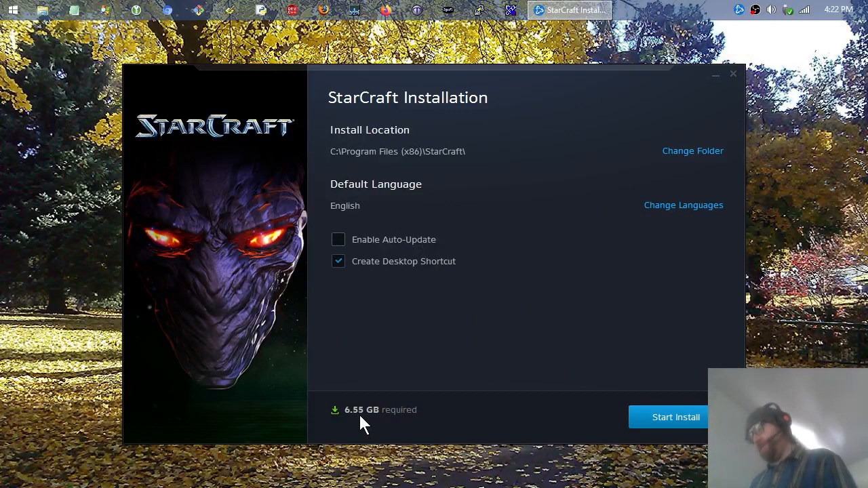
mouse_move(405, 414)
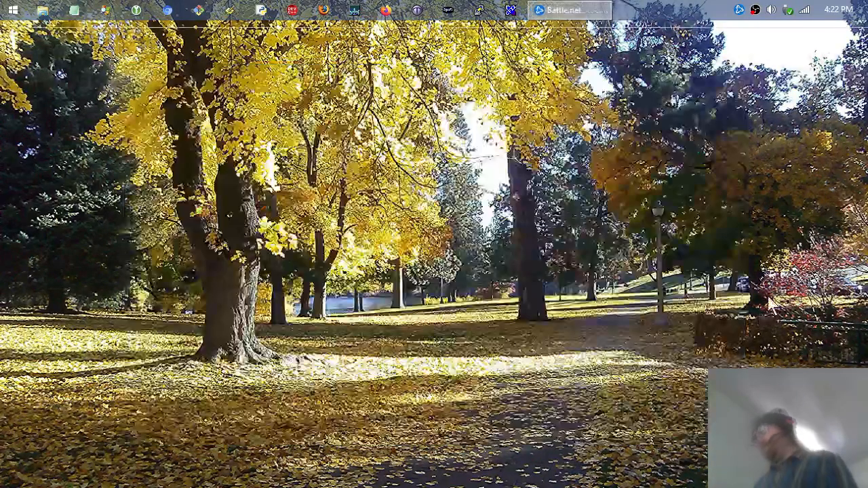
Step: Bring the Battle.net launcher forward, showing StarCraft installing at 0%
left_click(570, 9)
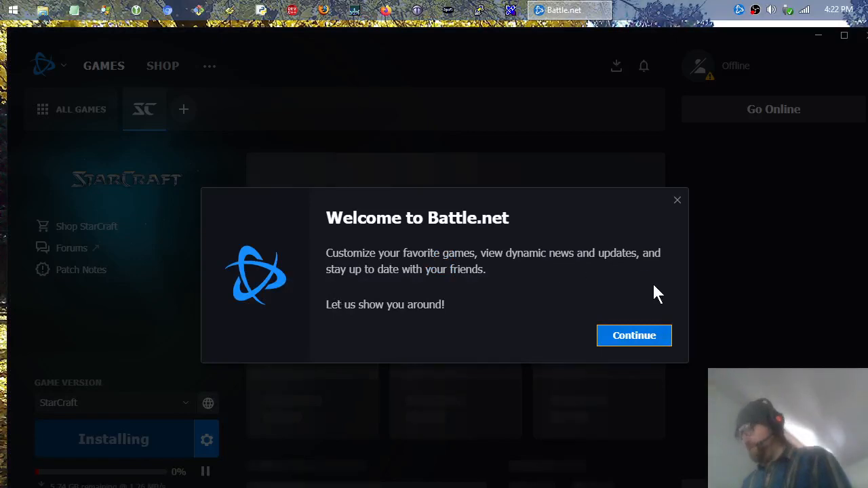
Step: Continue past the Battle.net welcome dialog and its two tour tips
left_click(633, 335)
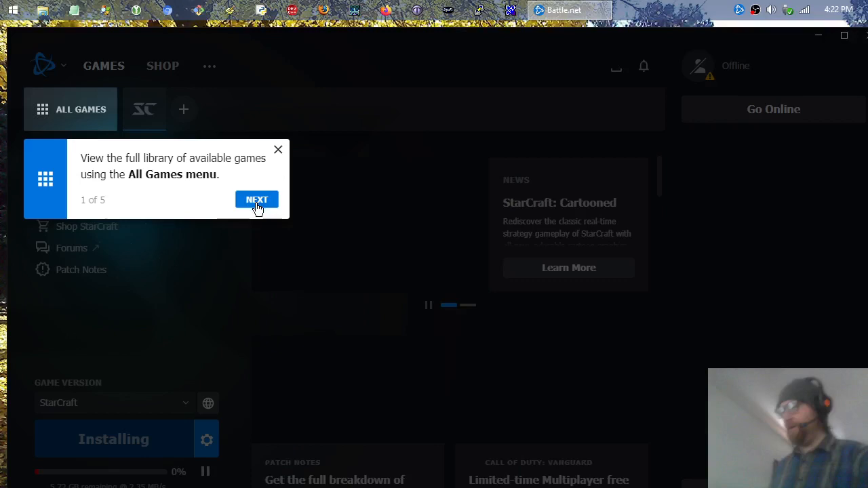
left_click(257, 199)
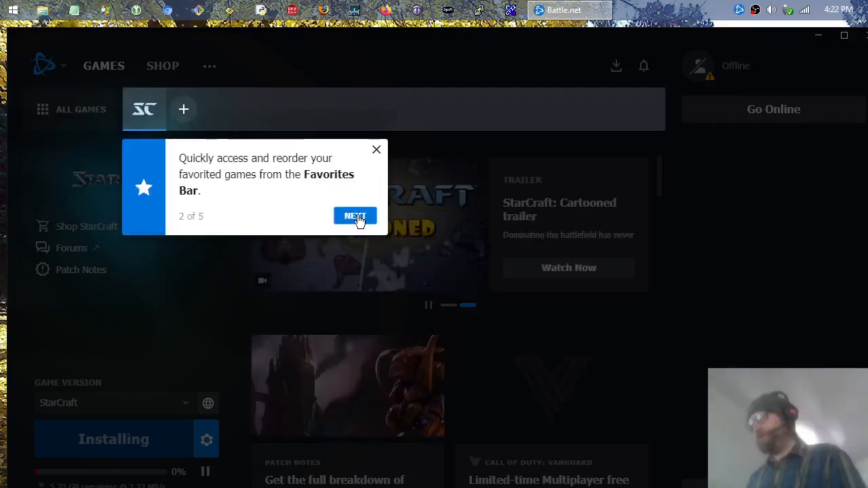
left_click(354, 215)
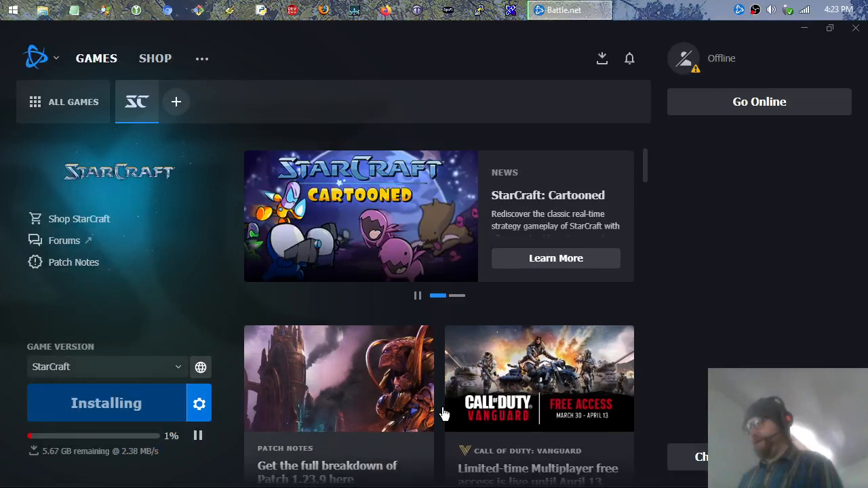
mouse_move(689, 427)
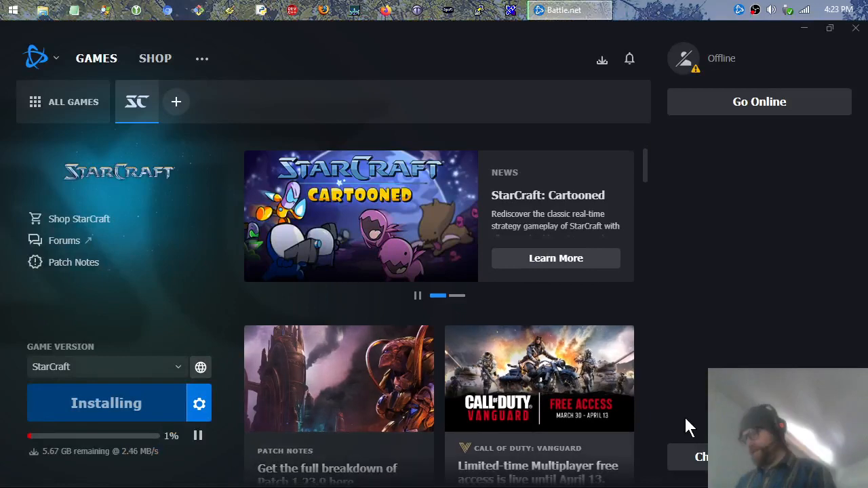
mouse_move(156, 461)
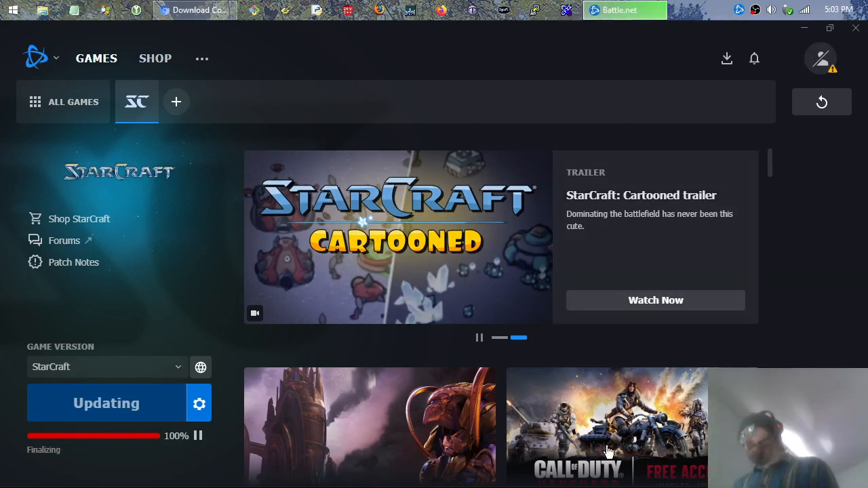
mouse_move(553, 68)
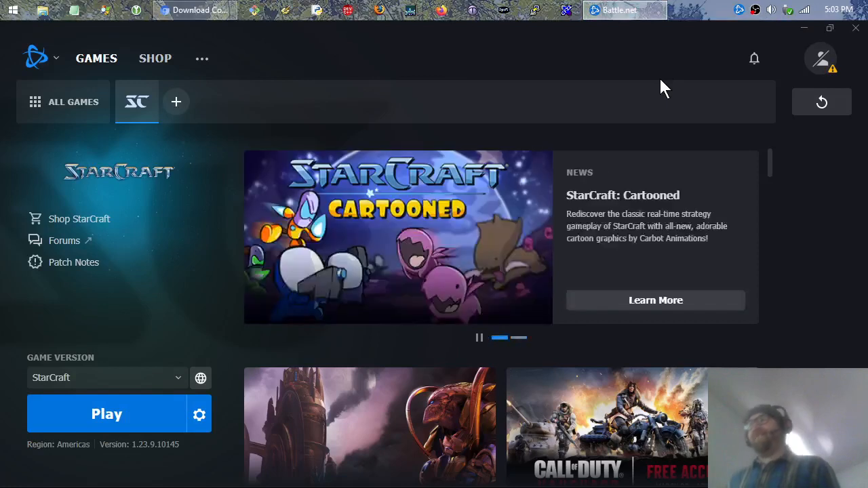
mouse_move(650, 97)
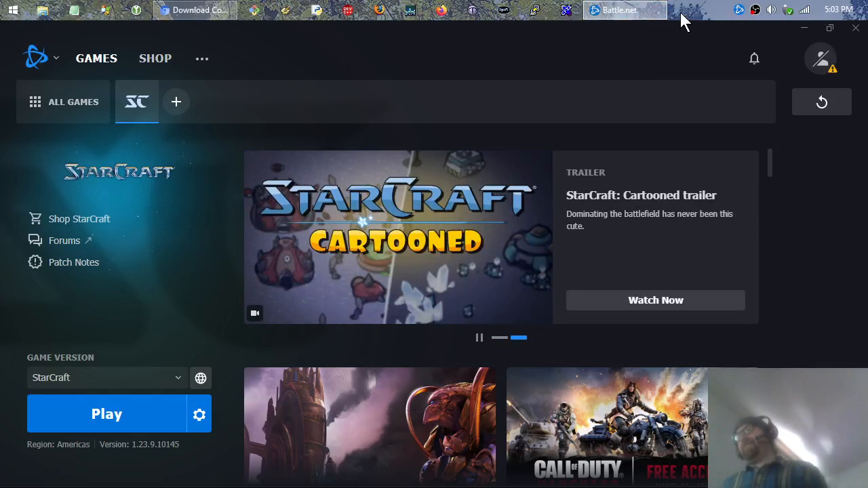
mouse_move(661, 17)
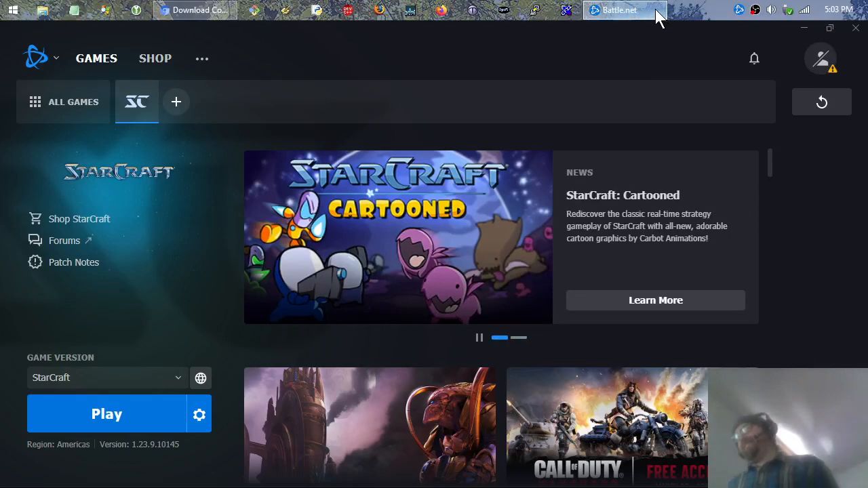
mouse_move(149, 432)
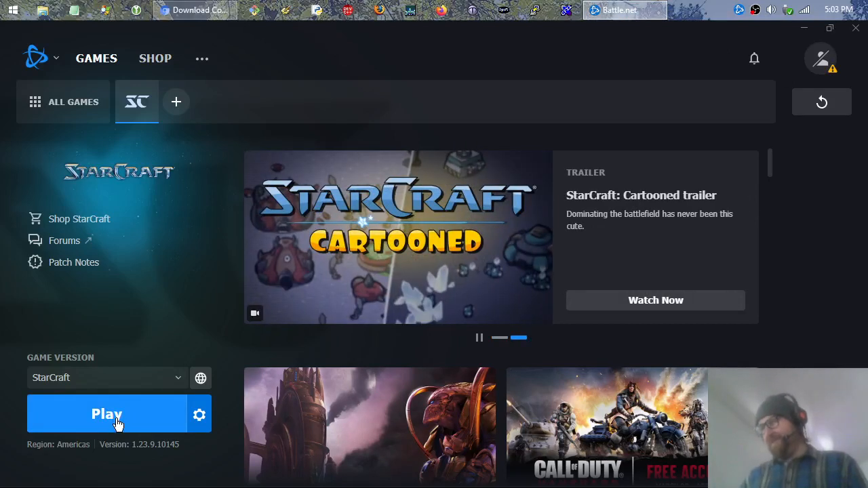
mouse_move(449, 186)
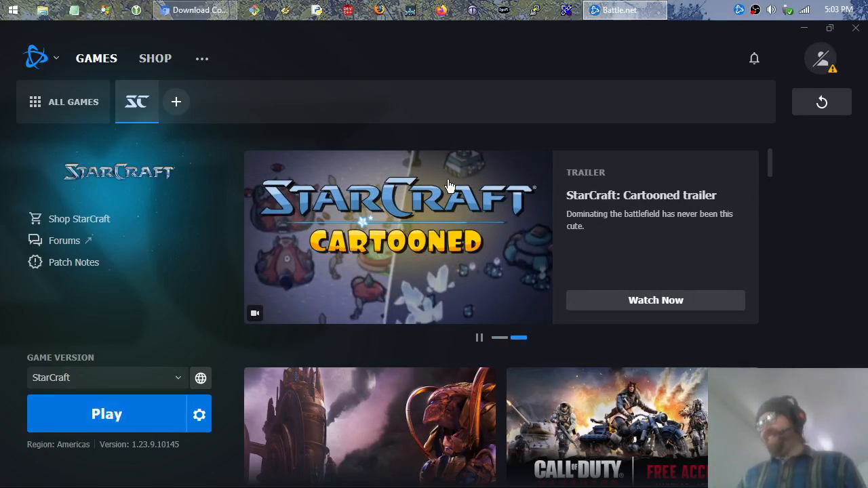
Step: Start the installed StarCraft with Play, opening StarCraft: Brood War
left_click(106, 414)
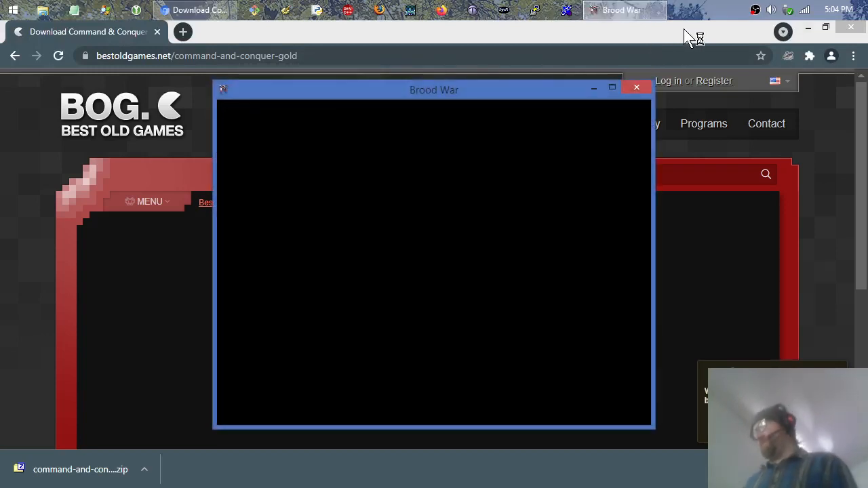
left_click(636, 87)
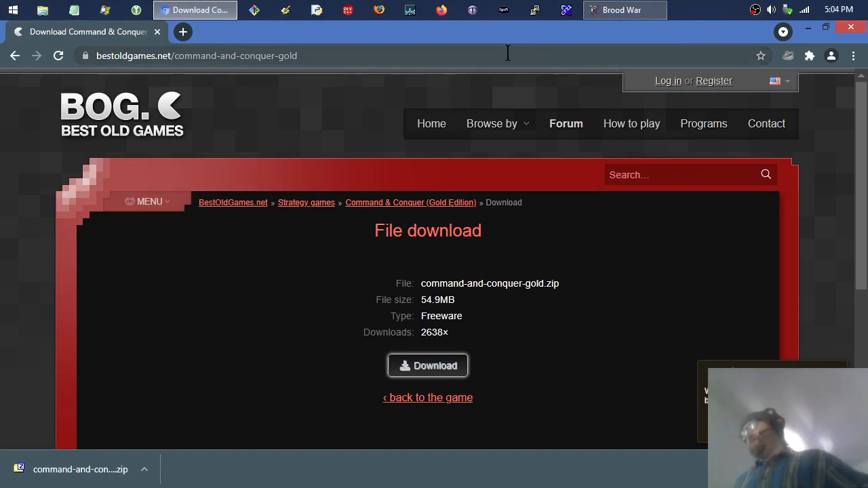
mouse_move(687, 71)
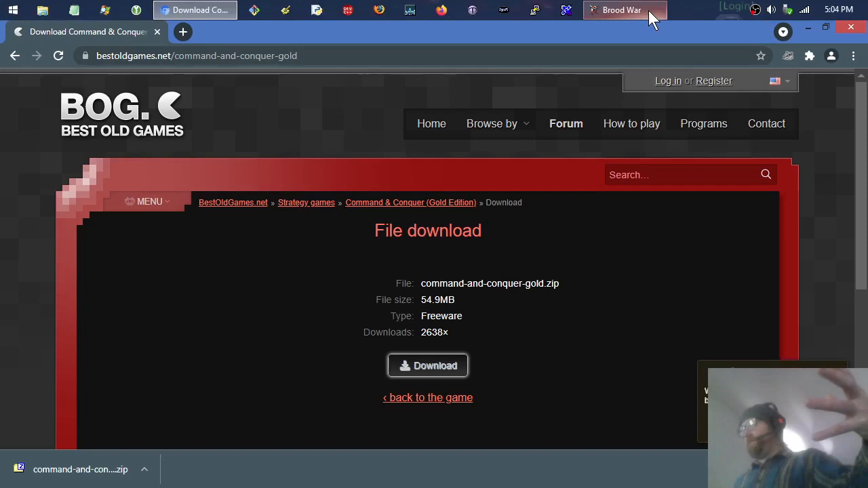
left_click(197, 55)
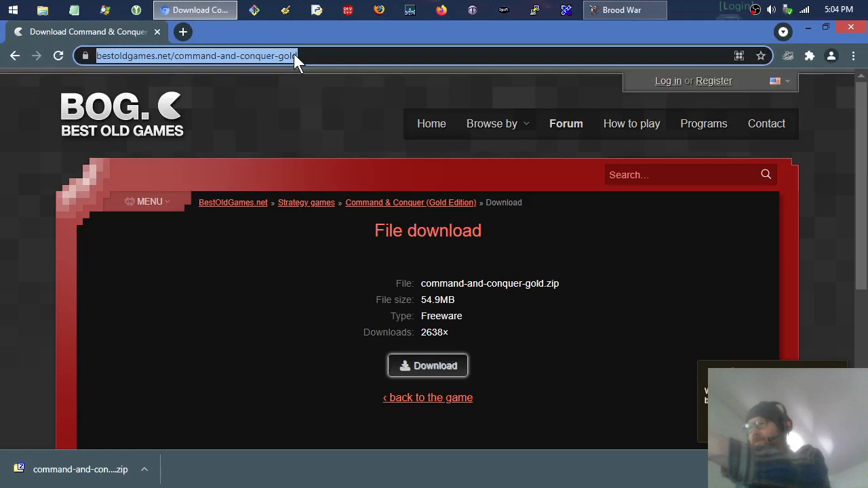
mouse_move(675, 320)
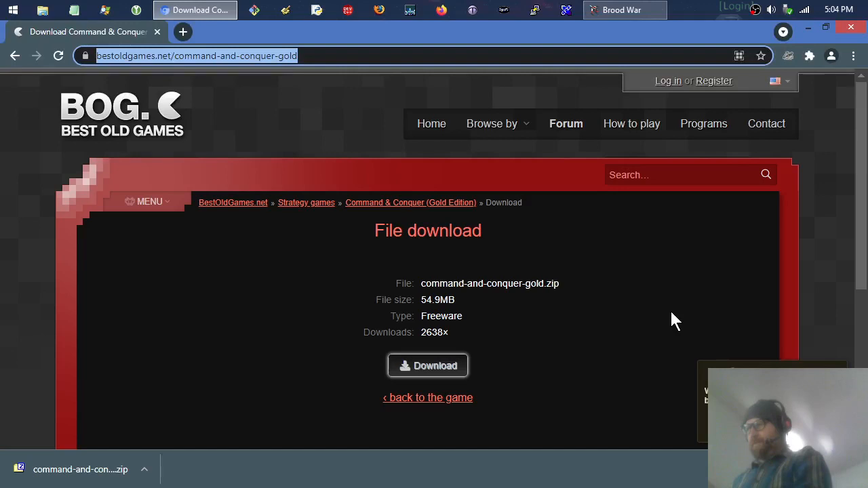
mouse_move(596, 329)
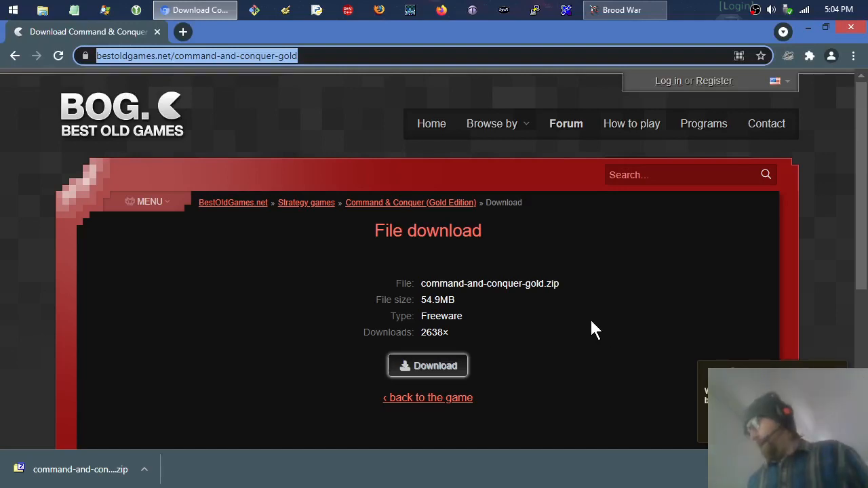